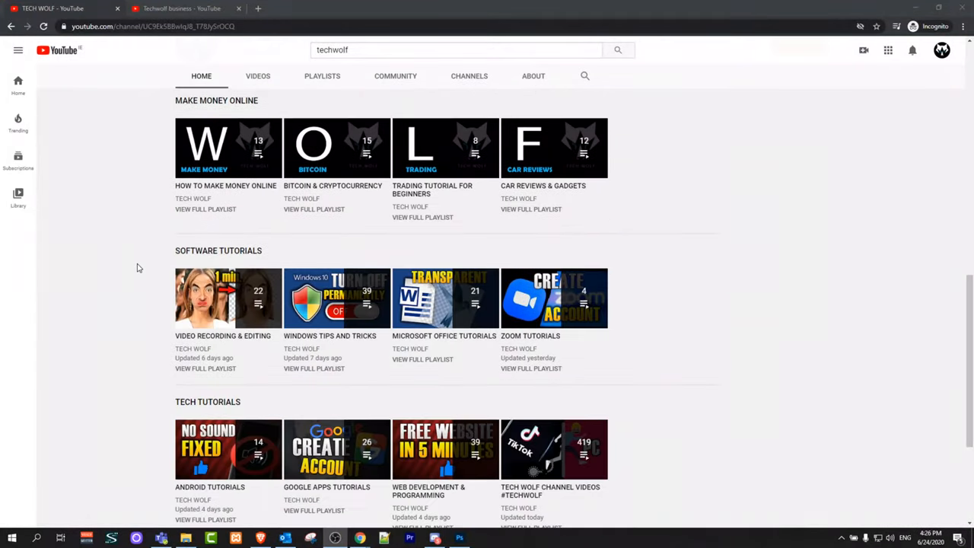
# Select the word 'Techwolf' in the channel name and bring up the Edit profile picture notice.
pyautogui.scroll(3)
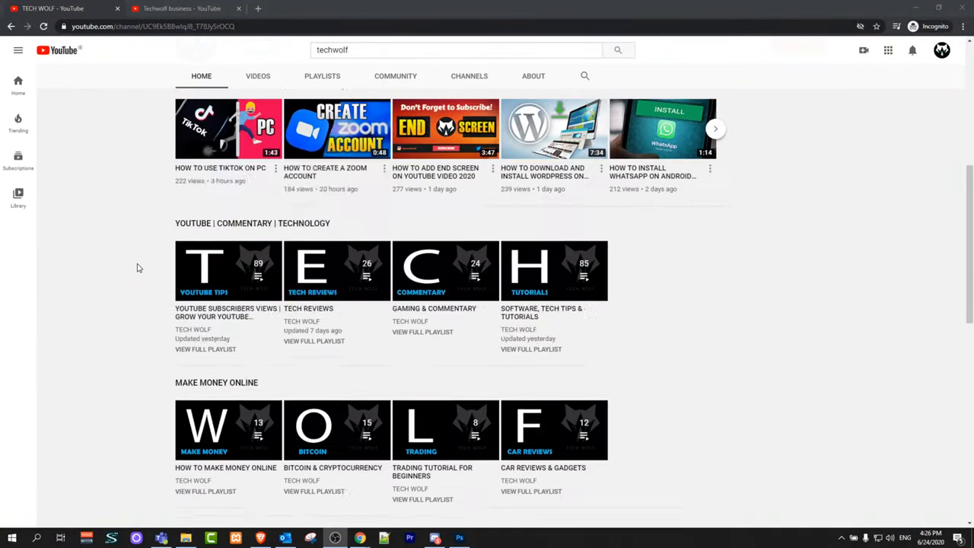
pyautogui.scroll(3)
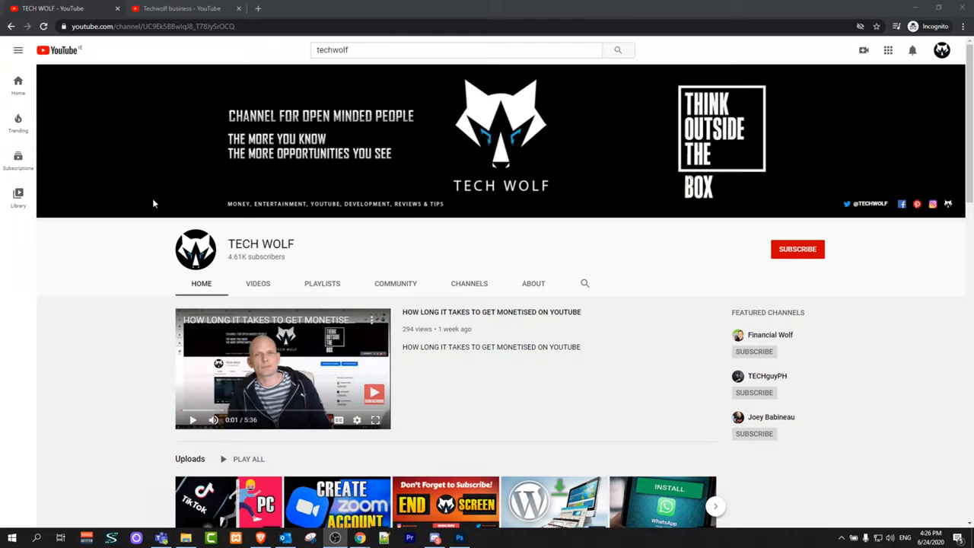
pyautogui.moveTo(181, 10)
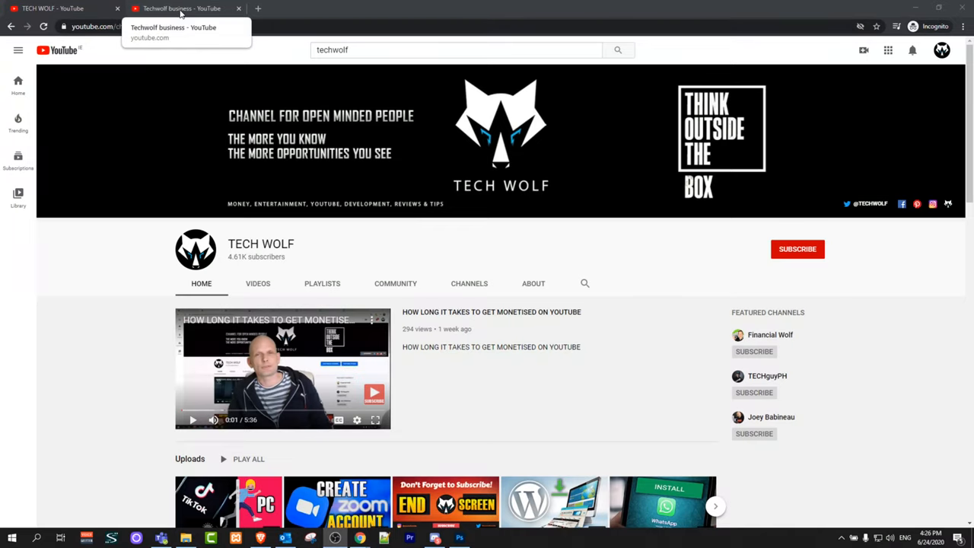
pyautogui.click(181, 9)
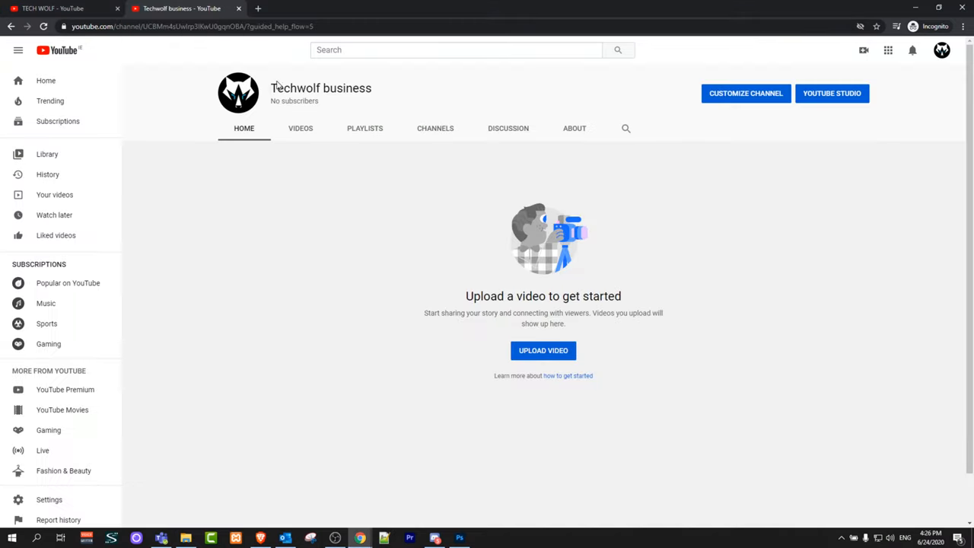
pyautogui.doubleClick(292, 87)
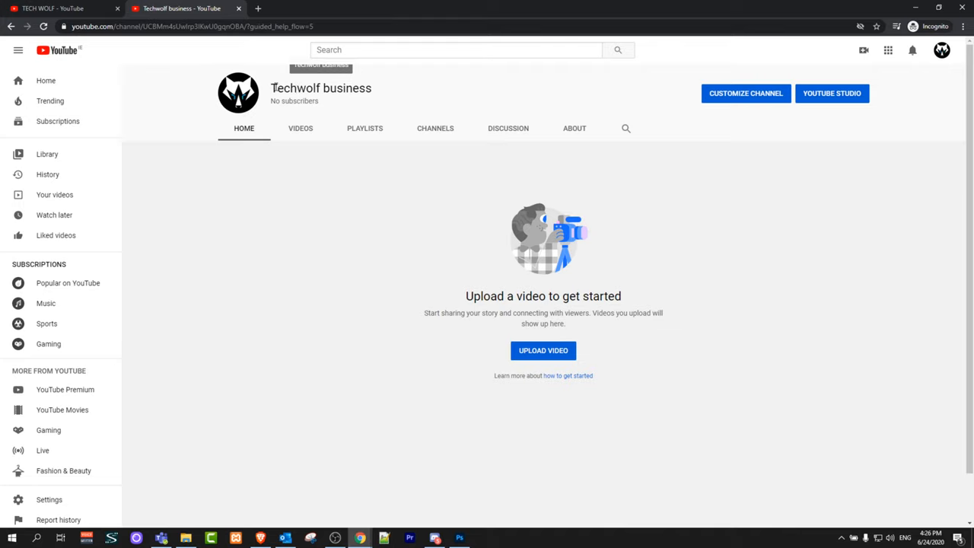
pyautogui.doubleClick(295, 87)
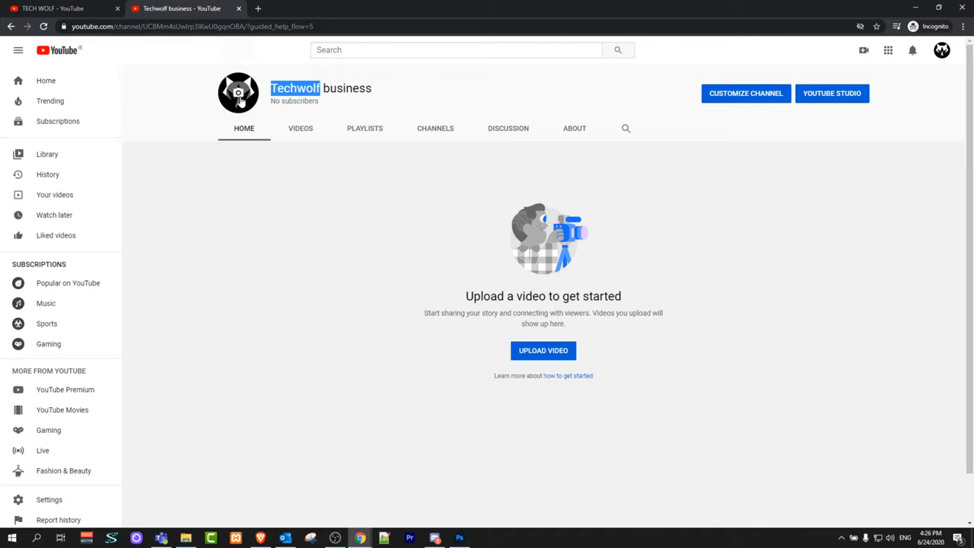
pyautogui.click(237, 93)
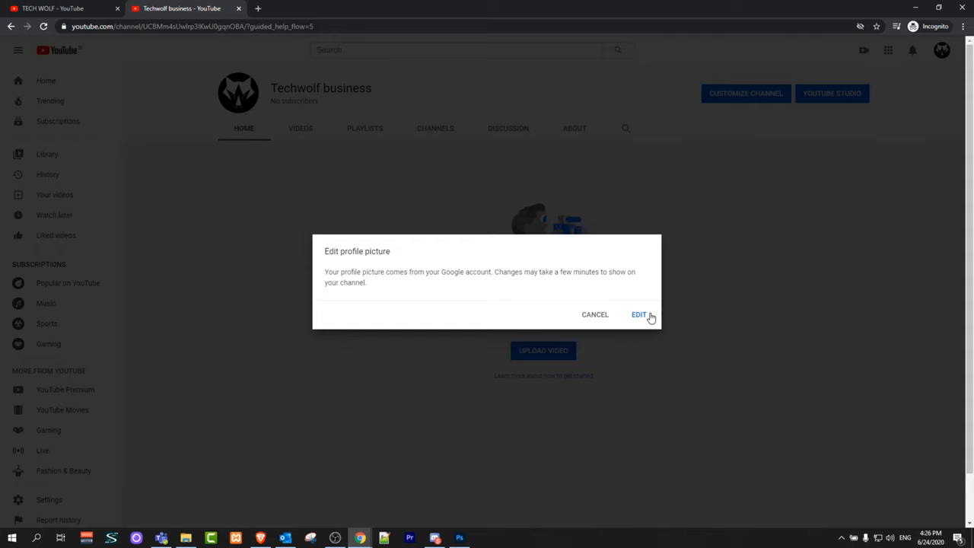
# Go from the profile picture settings to Manage your Google Account via the account menu.
pyautogui.click(639, 314)
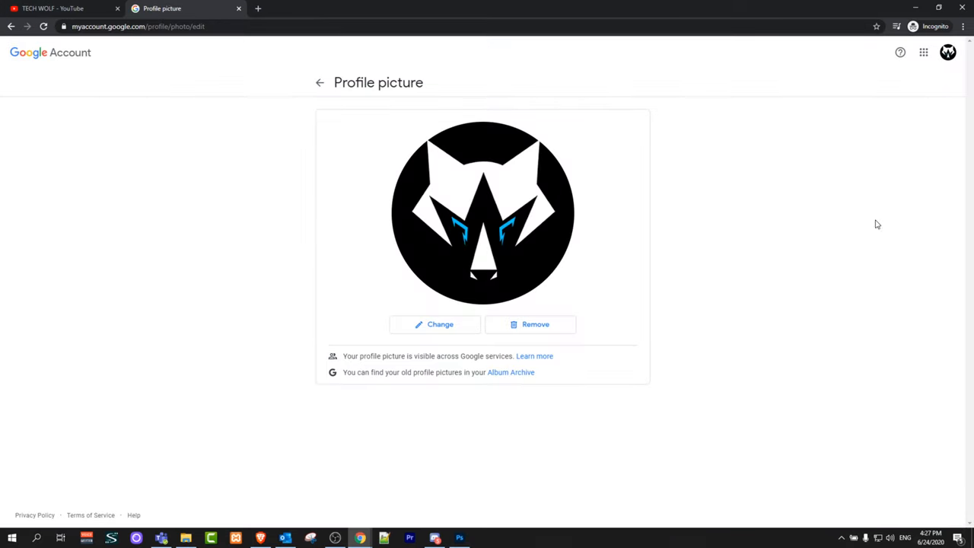
pyautogui.moveTo(946, 51)
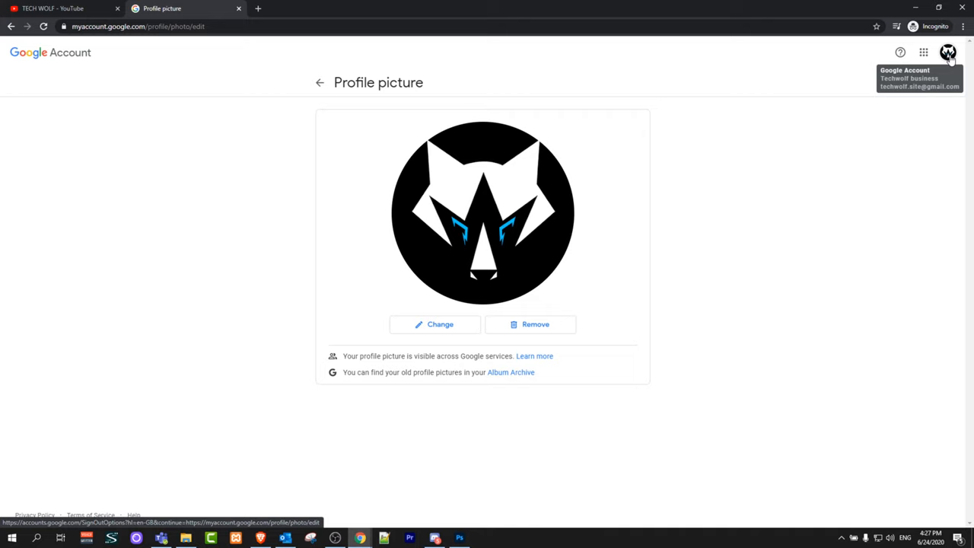
pyautogui.click(946, 52)
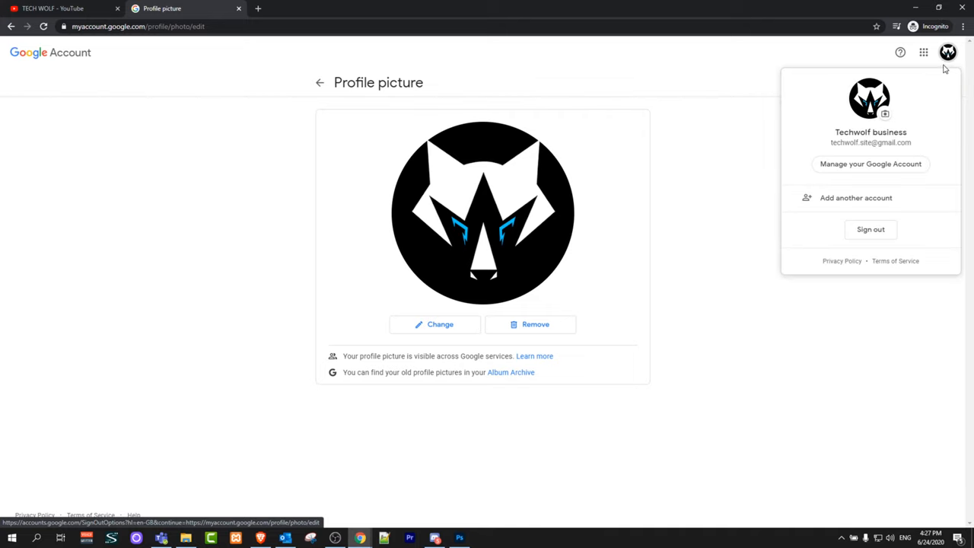
pyautogui.moveTo(855, 198)
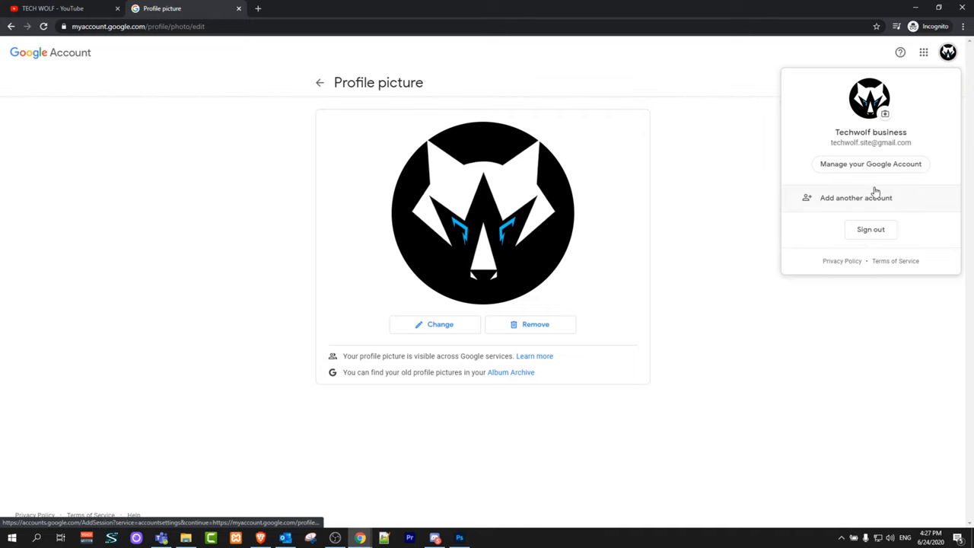
pyautogui.click(871, 164)
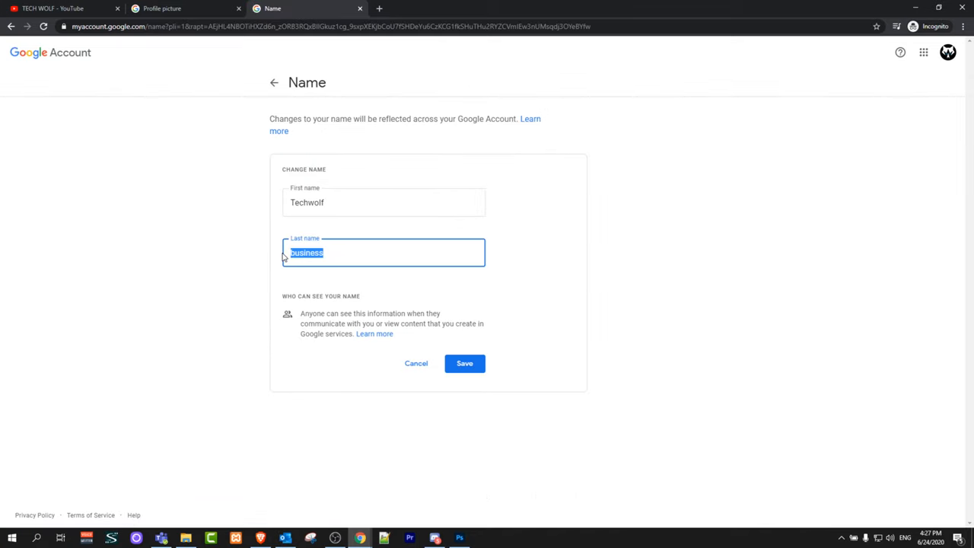
# Replace the first name 'Techwolf' with 'DAFTWOLF', leave no last name, and save.
pyautogui.click(384, 202)
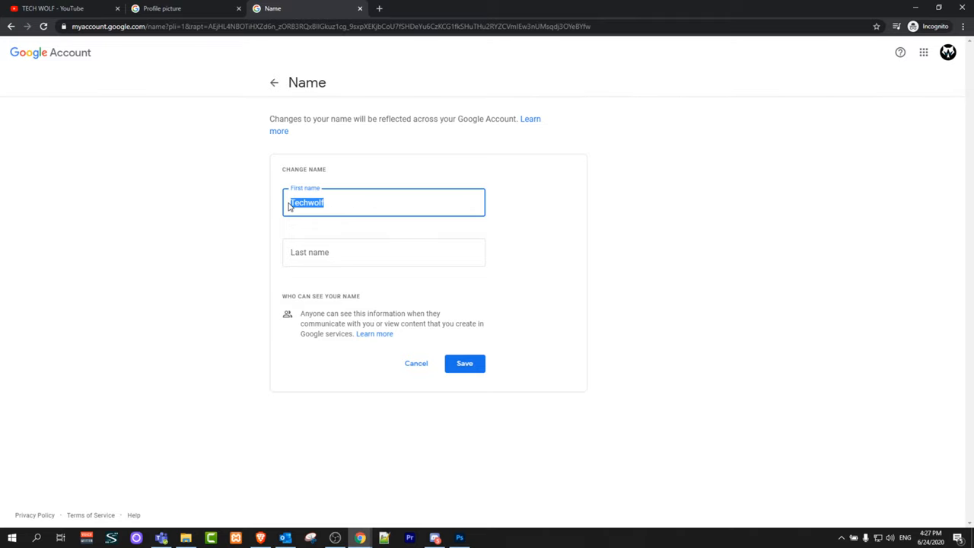
pyautogui.write('DAFT')
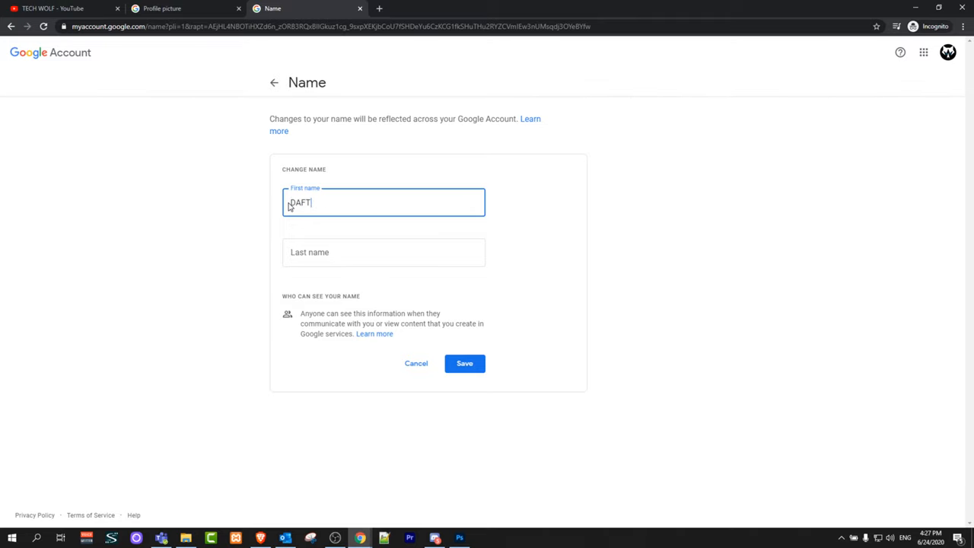
pyautogui.write('WOLF')
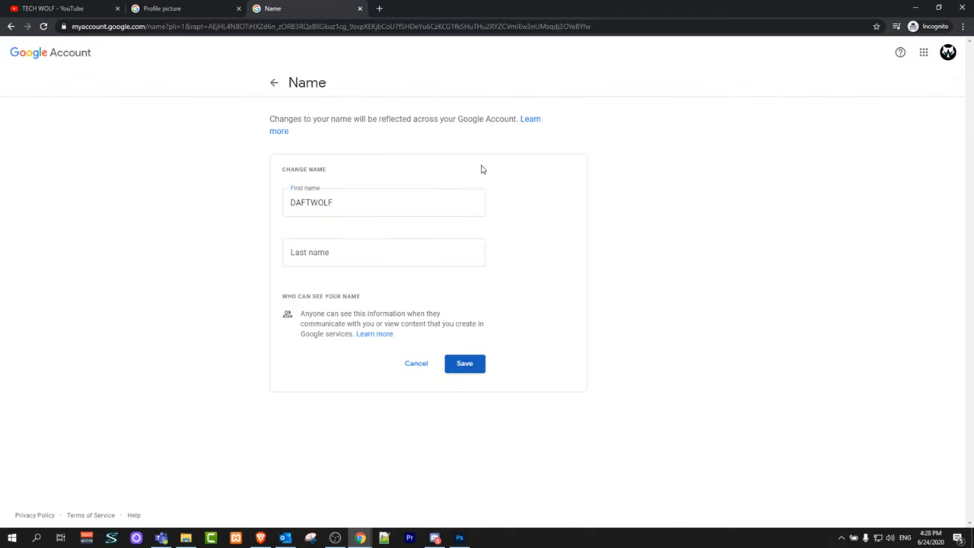
pyautogui.click(941, 49)
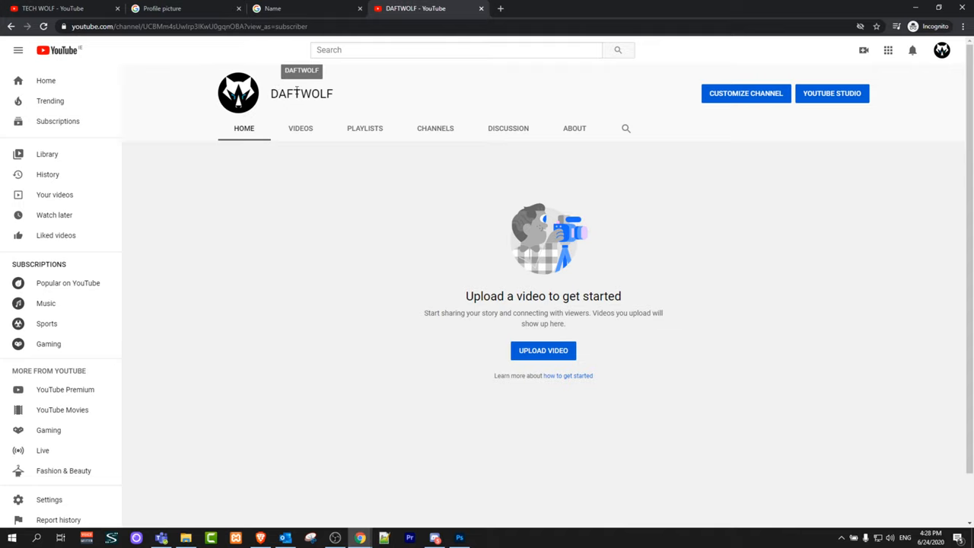
pyautogui.moveTo(260, 219)
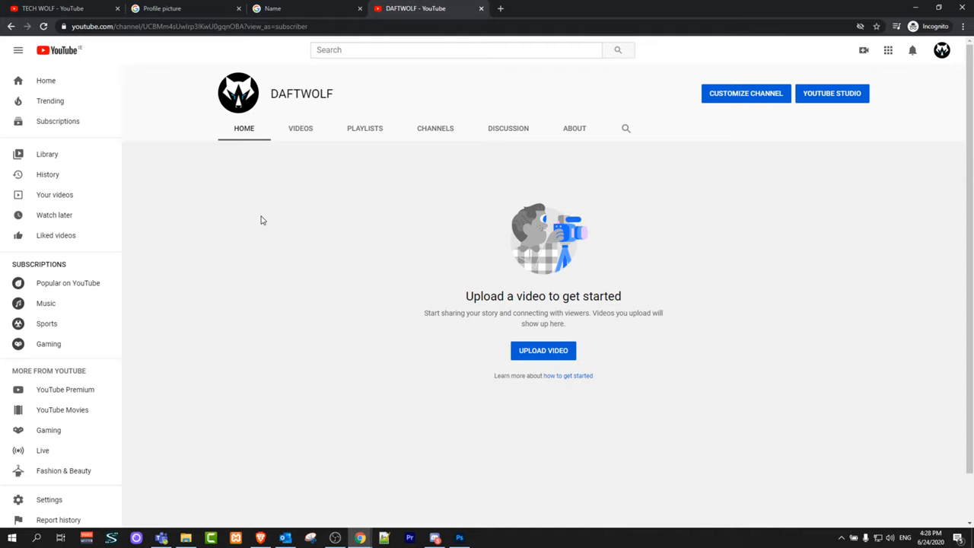
pyautogui.moveTo(277, 227)
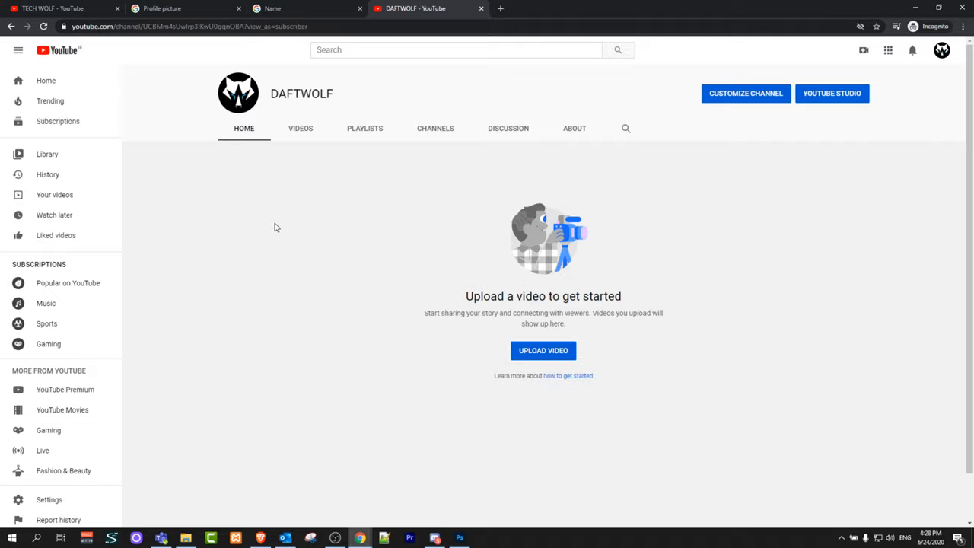
pyautogui.moveTo(34, 390)
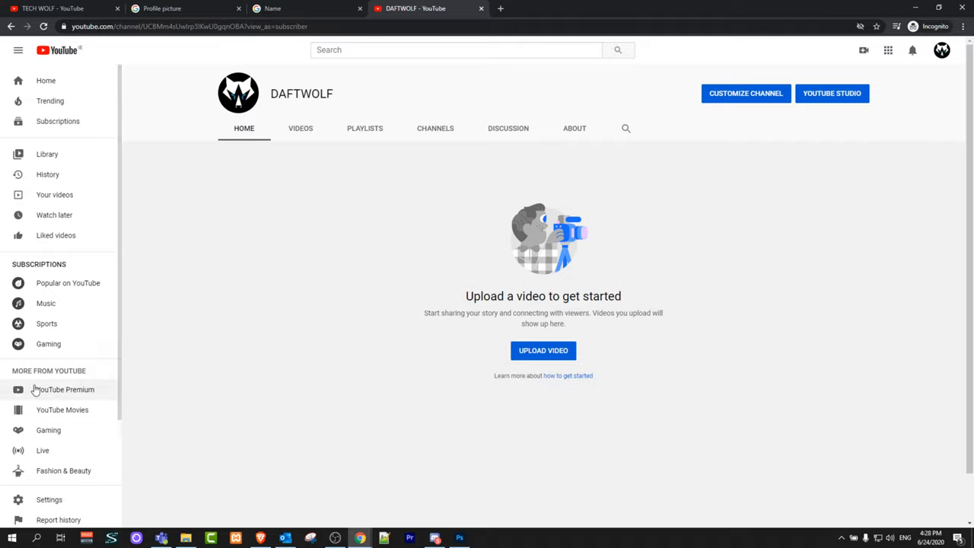